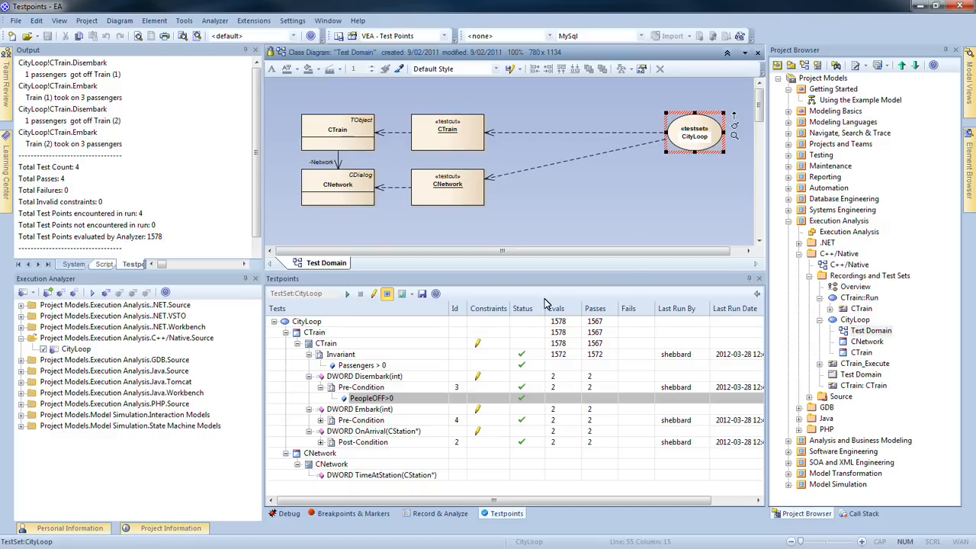
pyautogui.moveTo(652, 329)
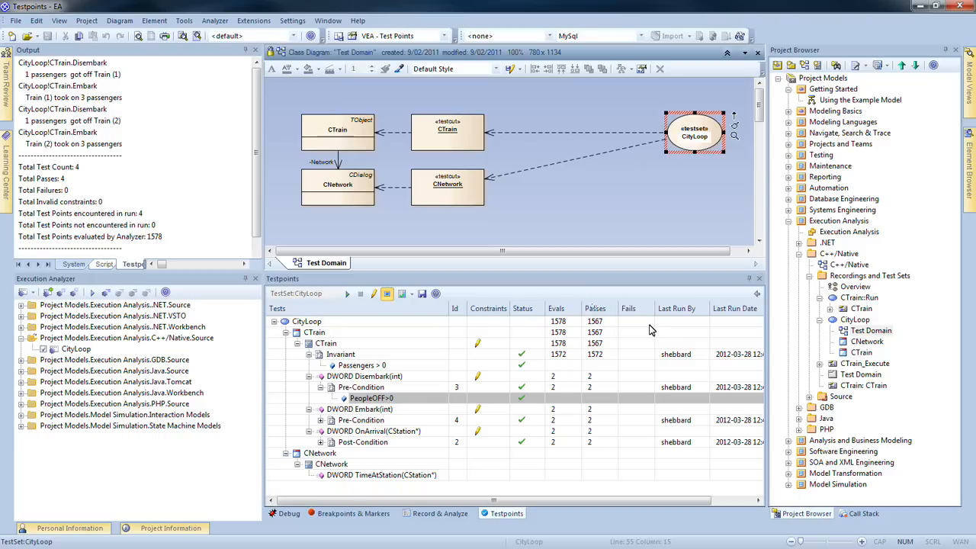
pyautogui.moveTo(305, 128)
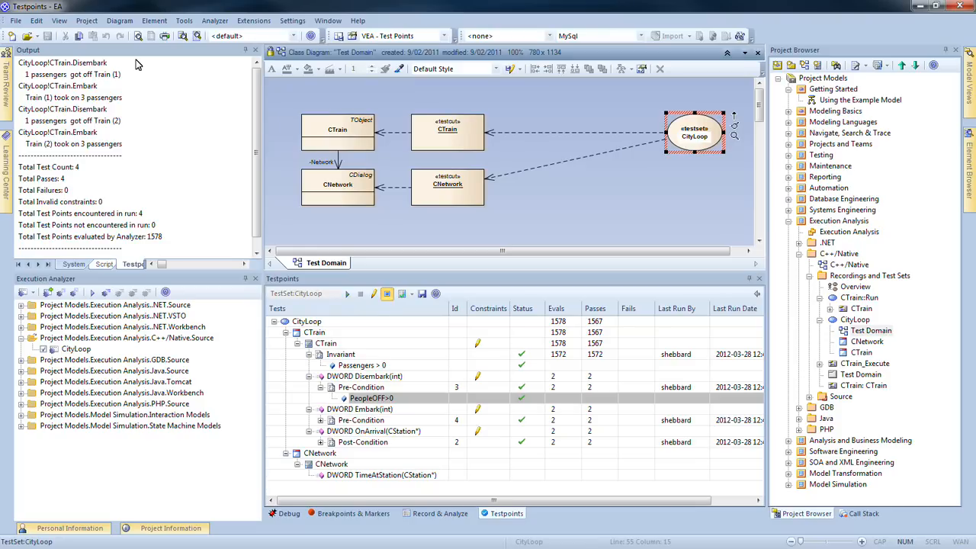
# View the Passengers > 0 invariant test point, then the Disembark(int) pre-condition requiring PeopleOFF > 0
pyautogui.click(363, 366)
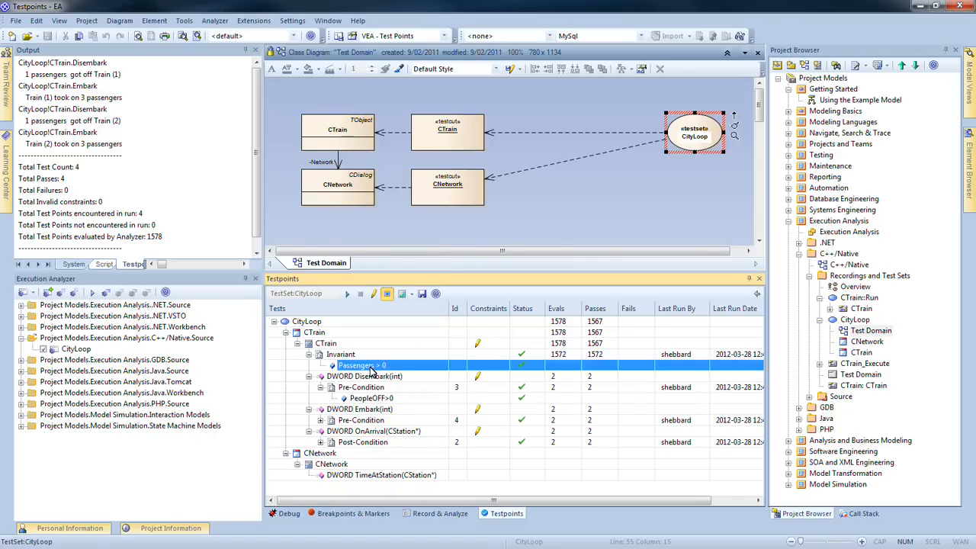
pyautogui.doubleClick(363, 365)
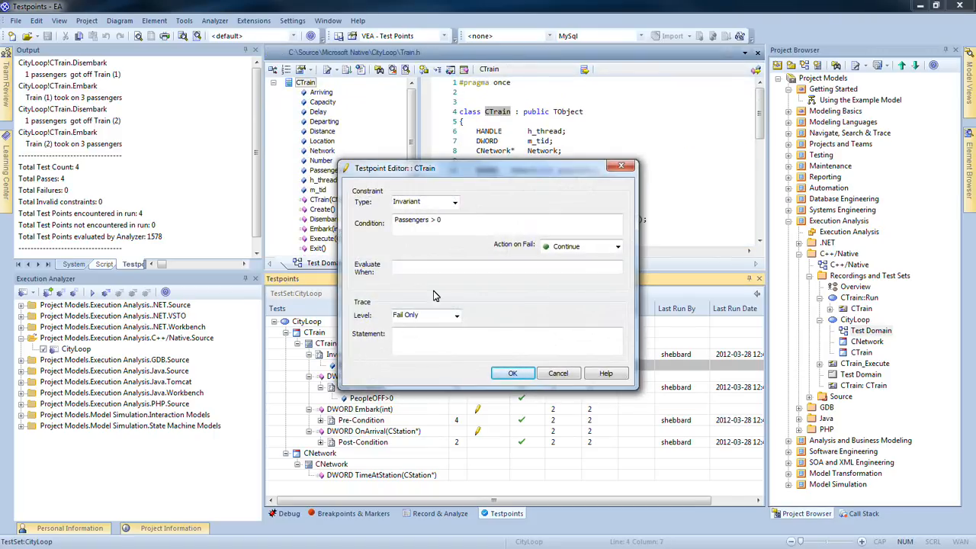
pyautogui.moveTo(344, 199)
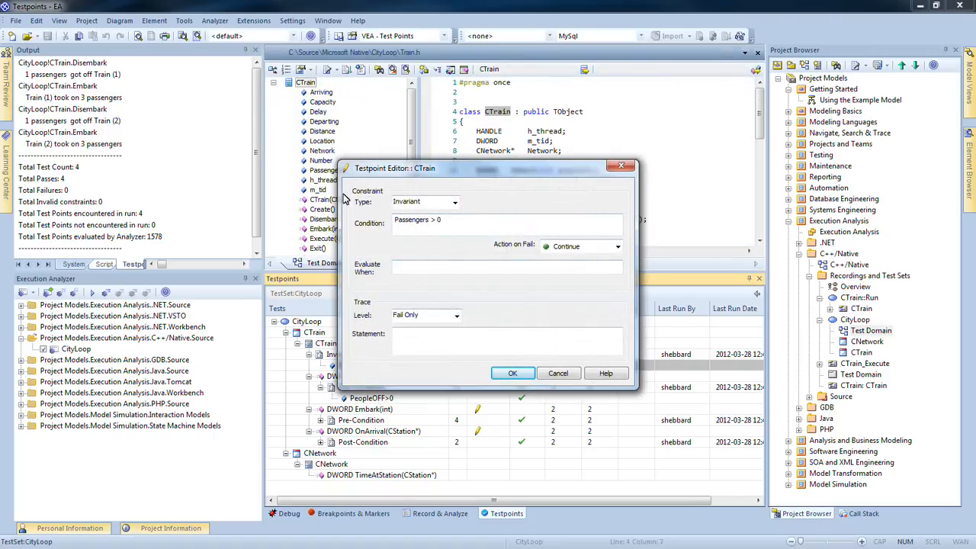
pyautogui.moveTo(509, 184)
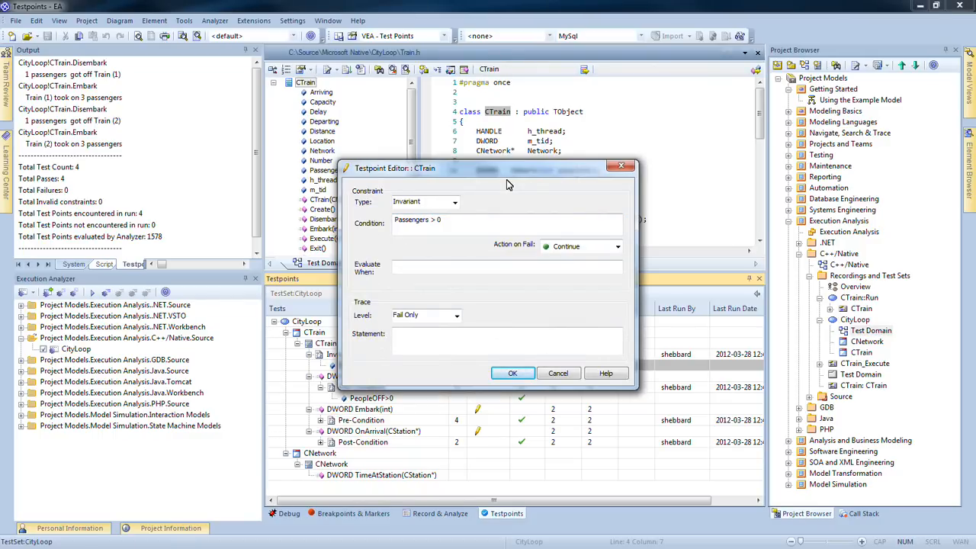
pyautogui.click(454, 201)
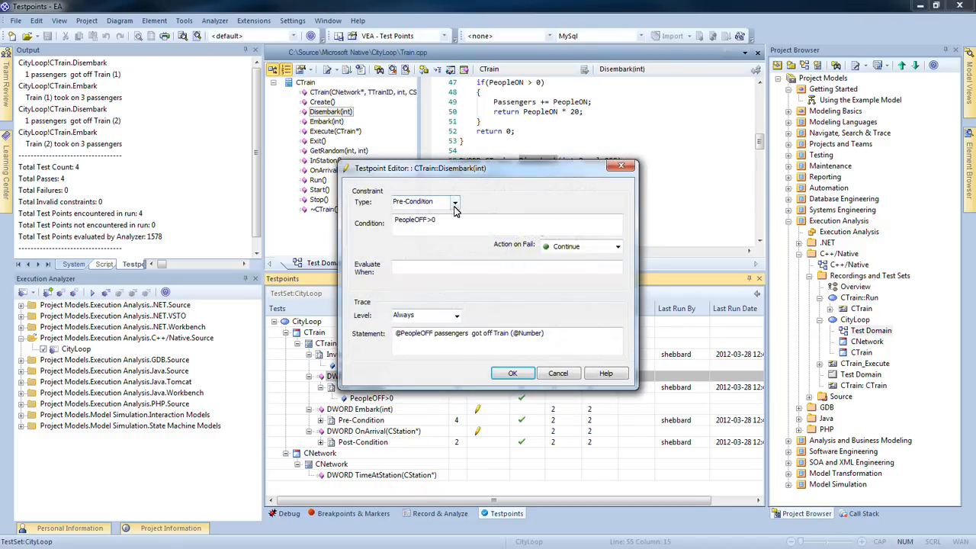
pyautogui.click(455, 201)
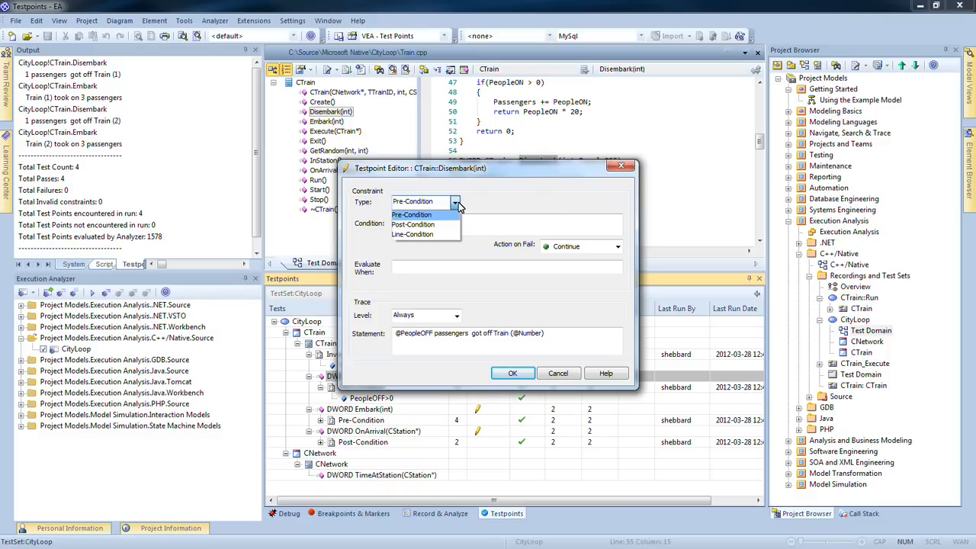
pyautogui.click(412, 214)
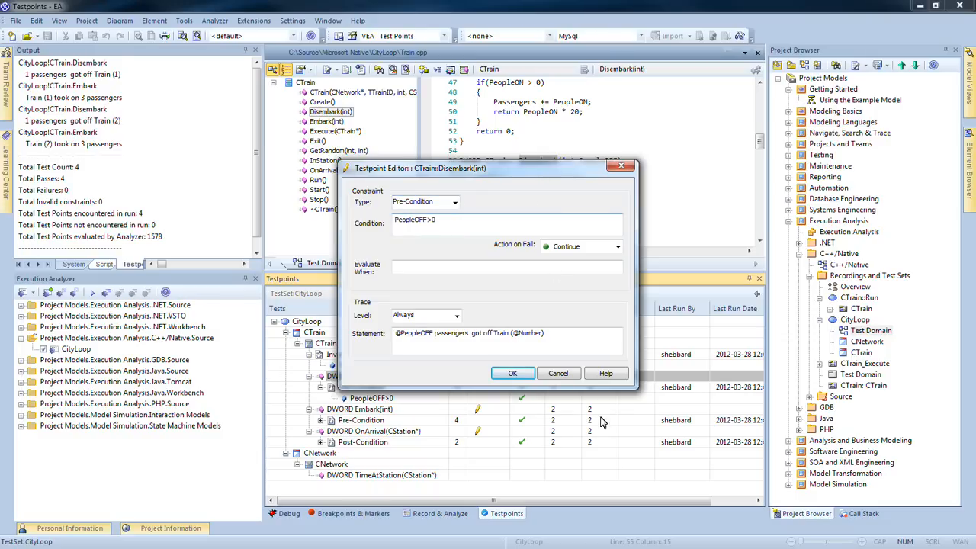
pyautogui.moveTo(603, 436)
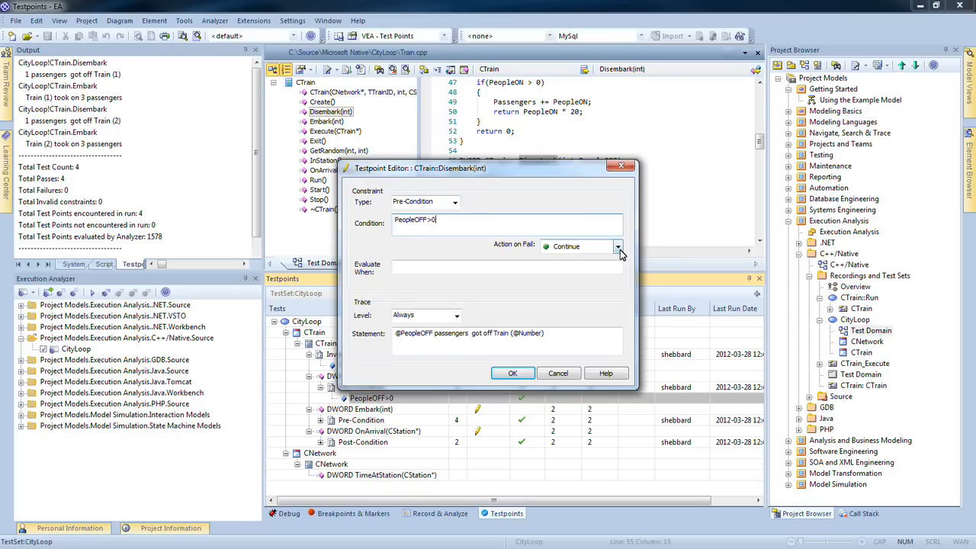
pyautogui.click(617, 247)
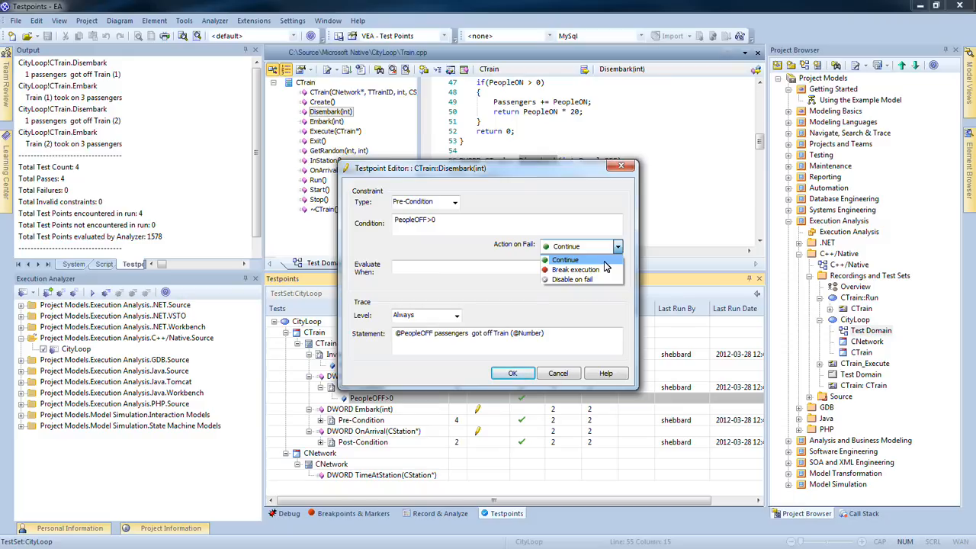
pyautogui.click(565, 259)
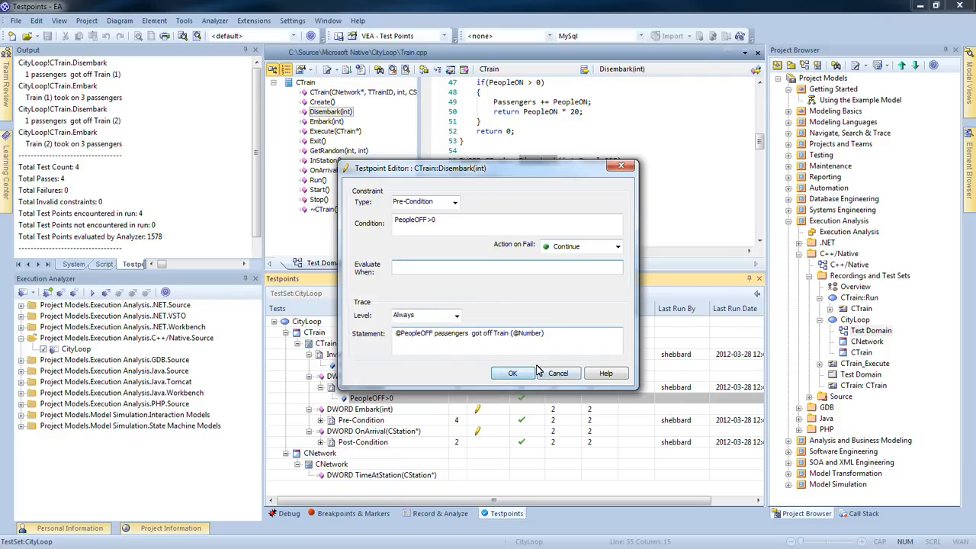
pyautogui.click(506, 265)
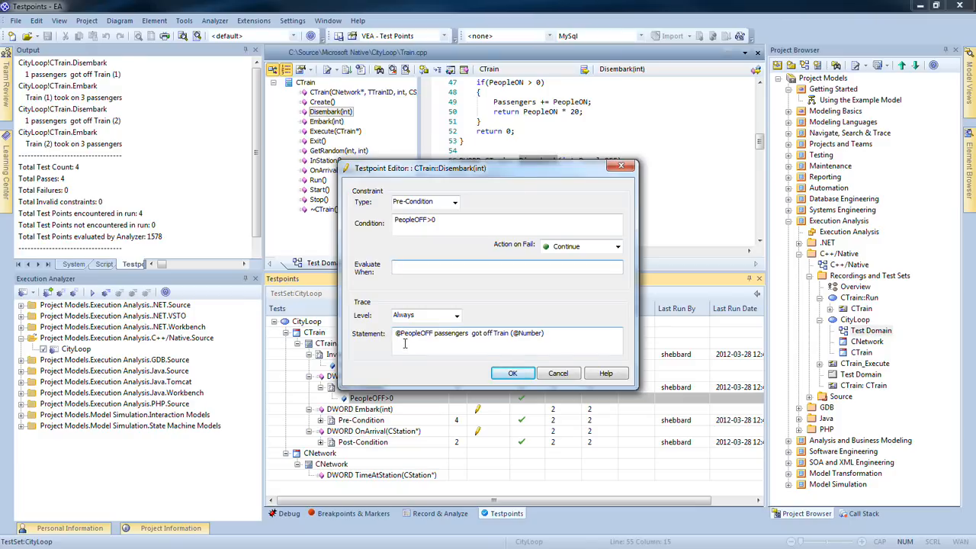
pyautogui.click(506, 266)
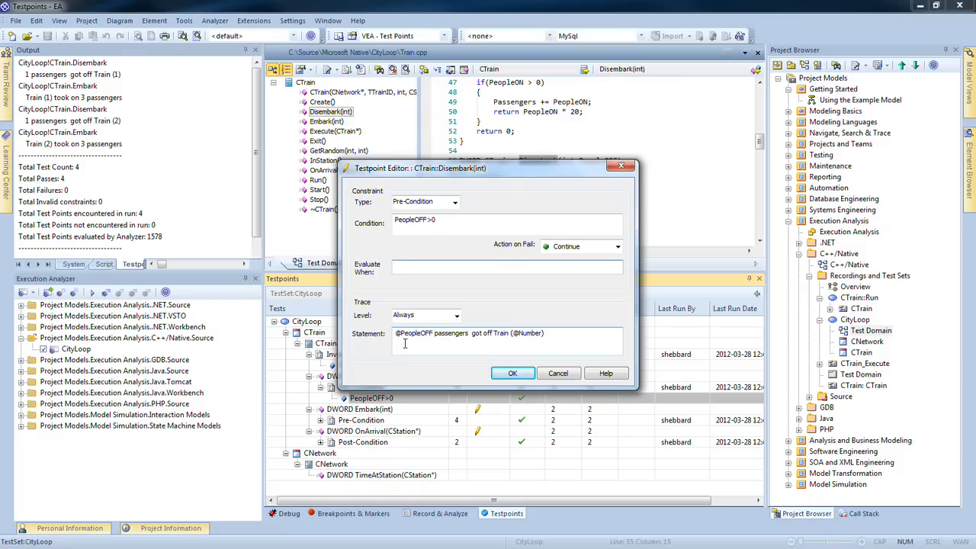
pyautogui.moveTo(147, 48)
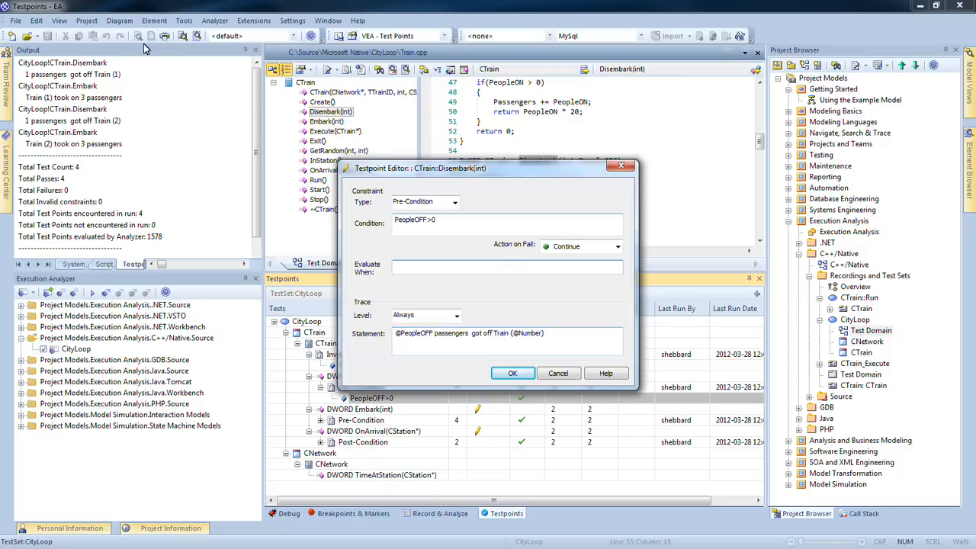
pyautogui.moveTo(38, 67)
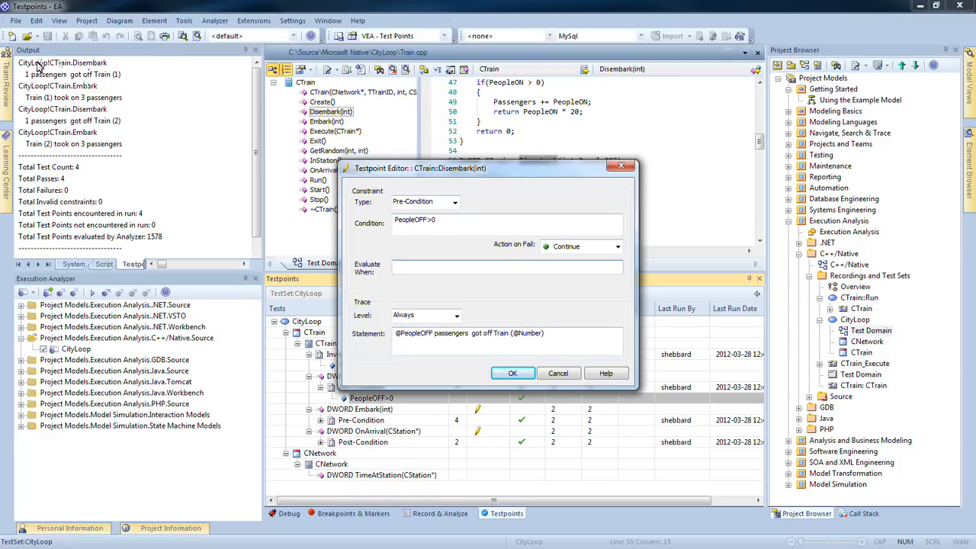
pyautogui.moveTo(110, 116)
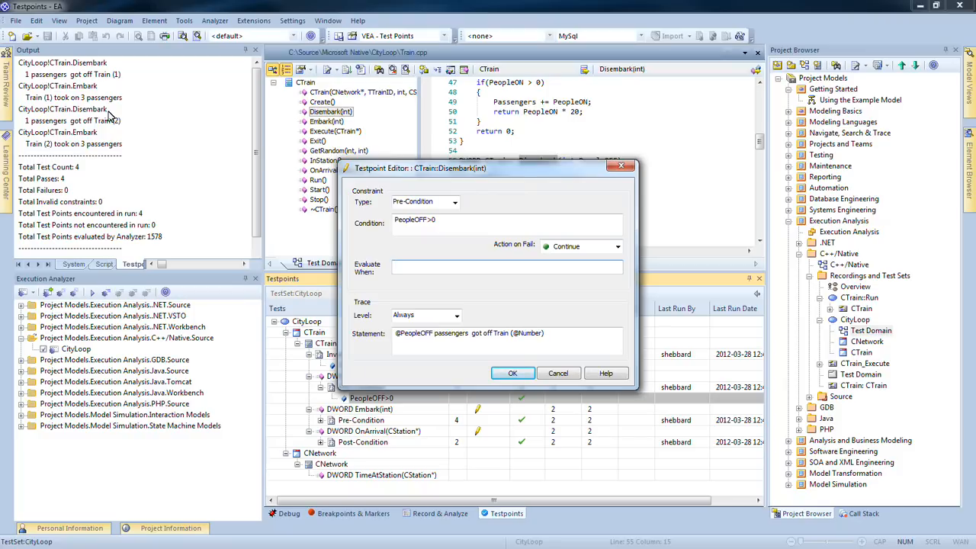